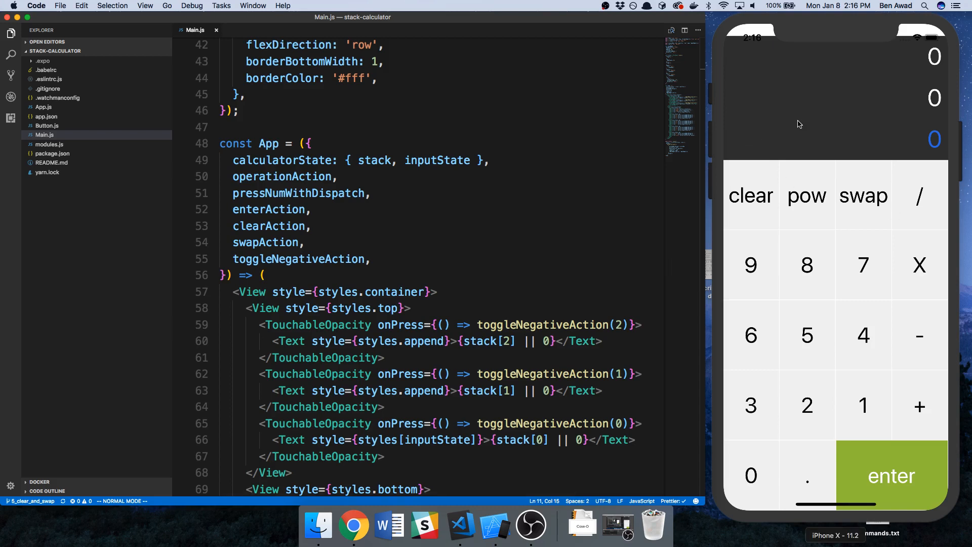
pyautogui.moveTo(802, 125)
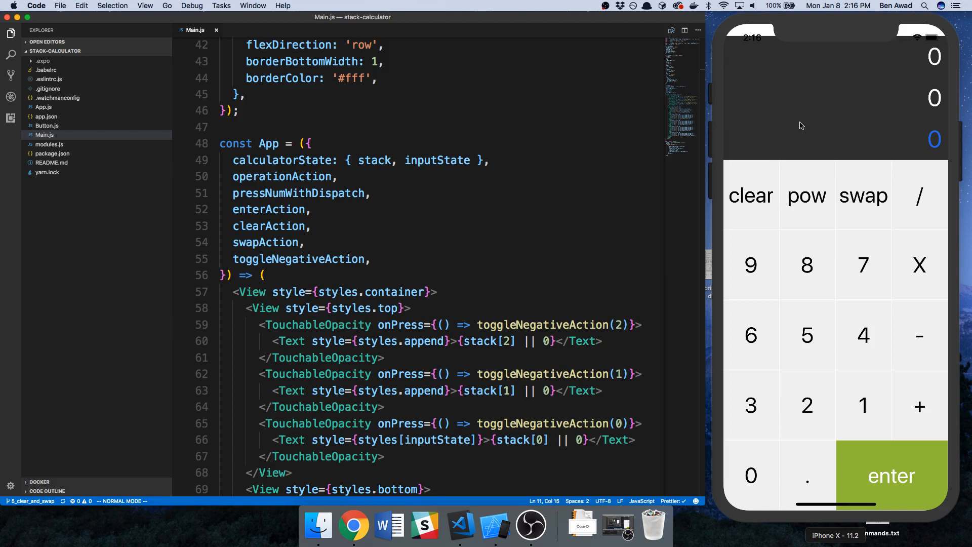
pyautogui.moveTo(944, 141)
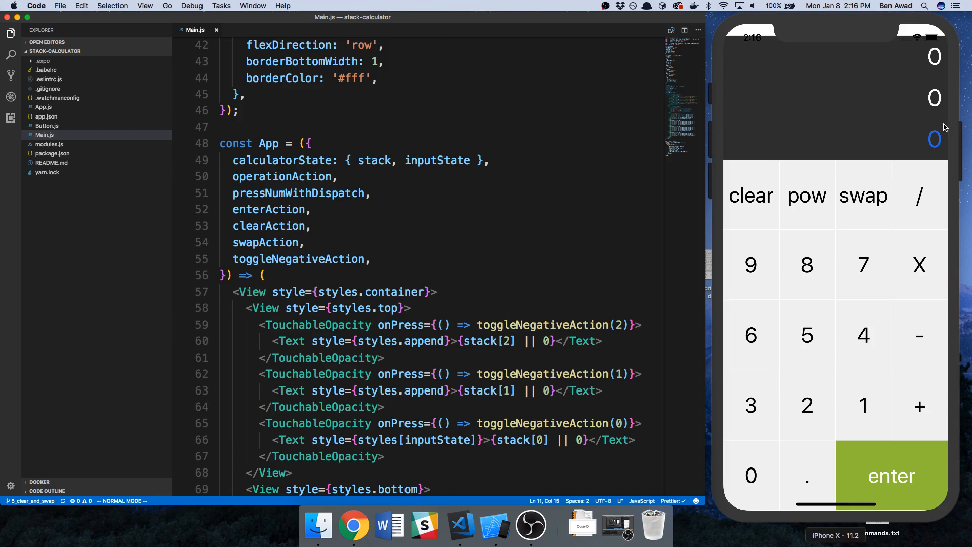
pyautogui.moveTo(950, 125)
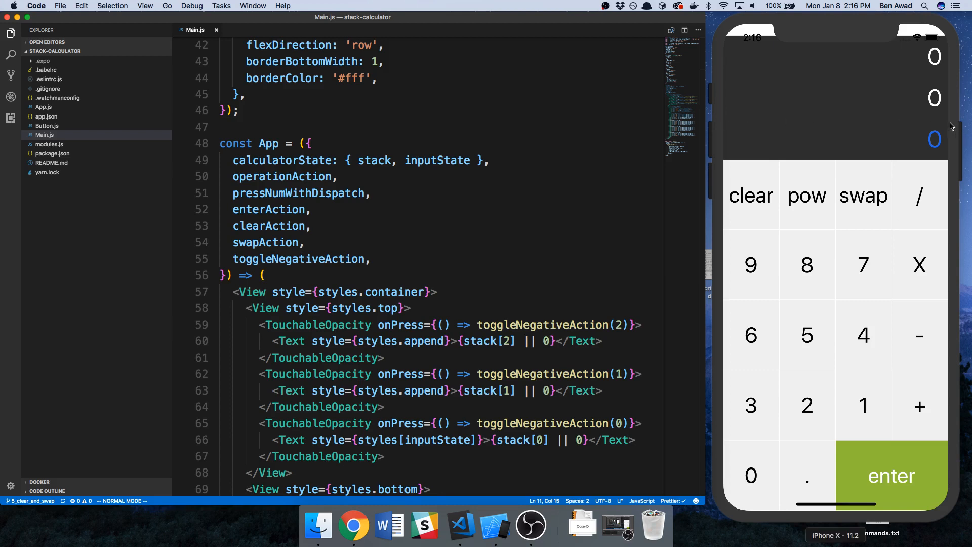
pyautogui.moveTo(920, 56)
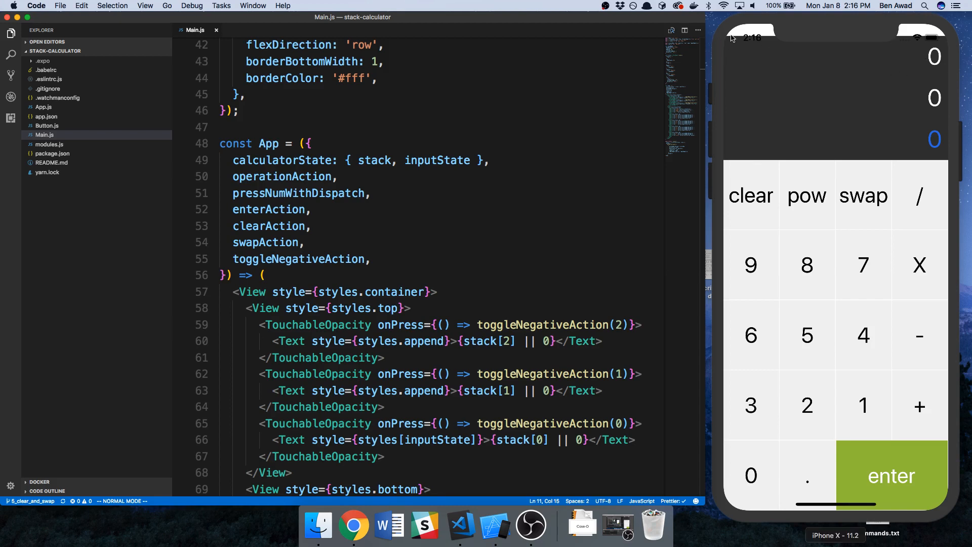
pyautogui.moveTo(748, 38)
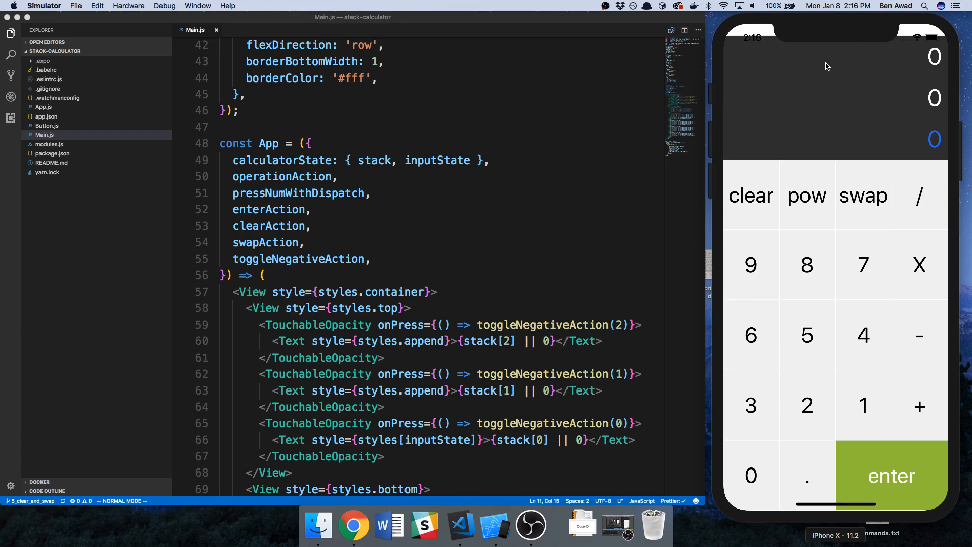
pyautogui.moveTo(921, 128)
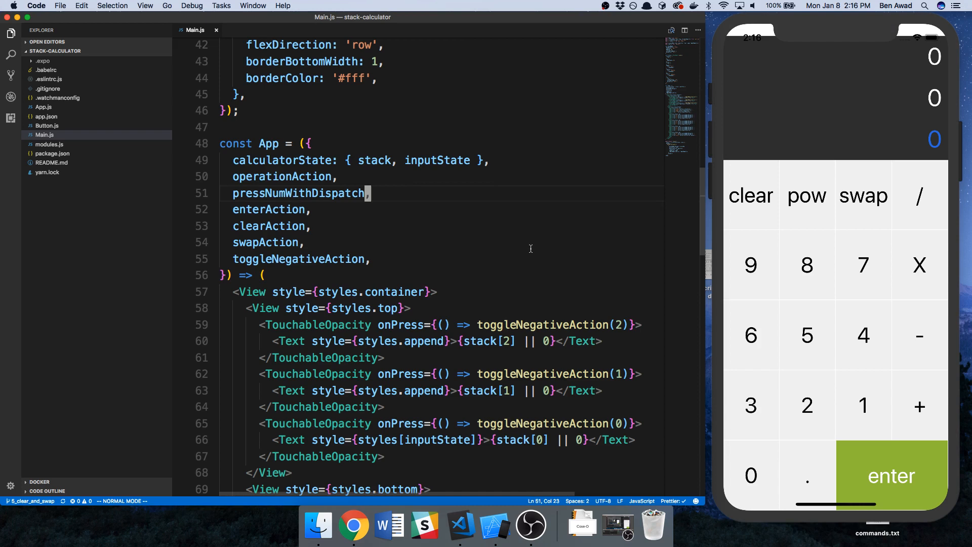
pyautogui.moveTo(776, 175)
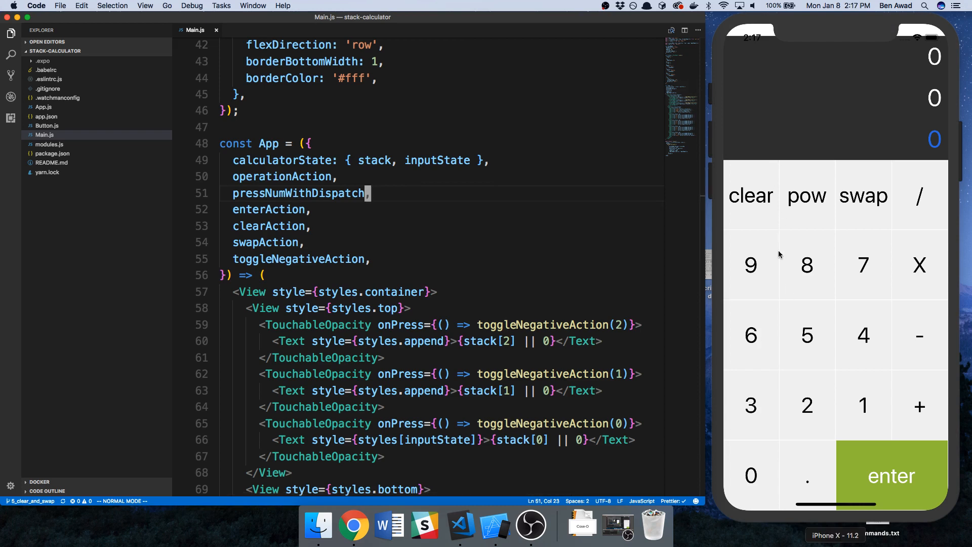
pyautogui.moveTo(913, 164)
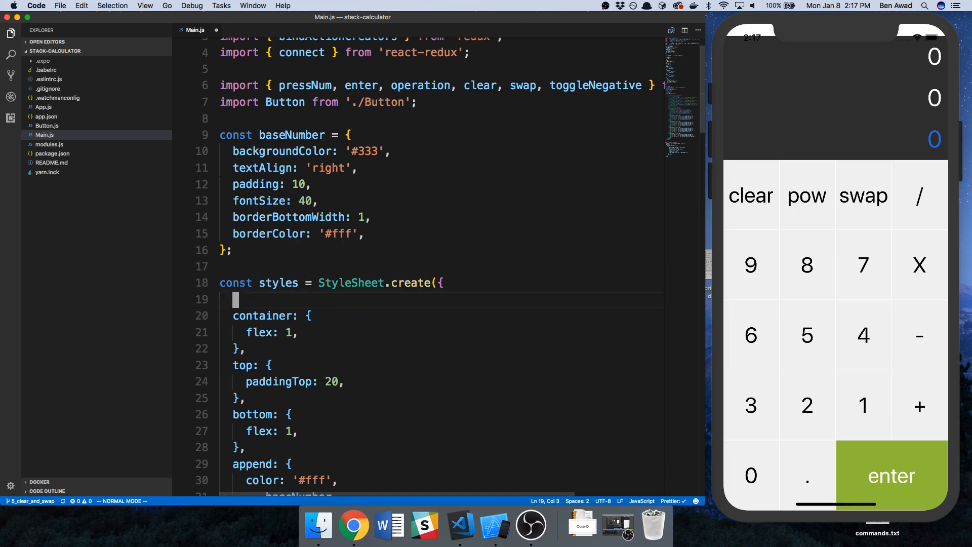
# Add a bottomBorder style entry to the StyleSheet in Main.js
pyautogui.write('bottomBor')
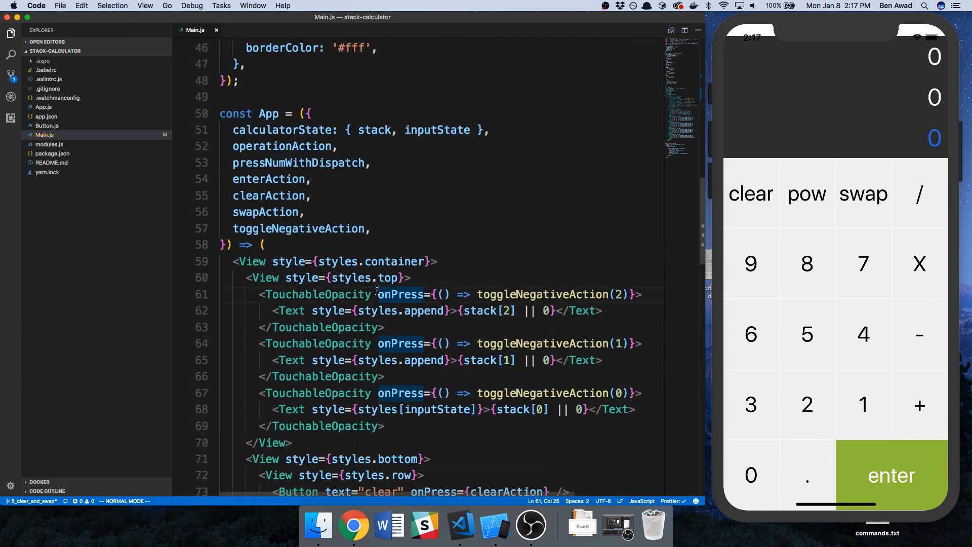
# Apply style={styles.bottomBorder} to the TouchableOpacity rows for stack[2] and stack[1]
pyautogui.write('style={{}}')
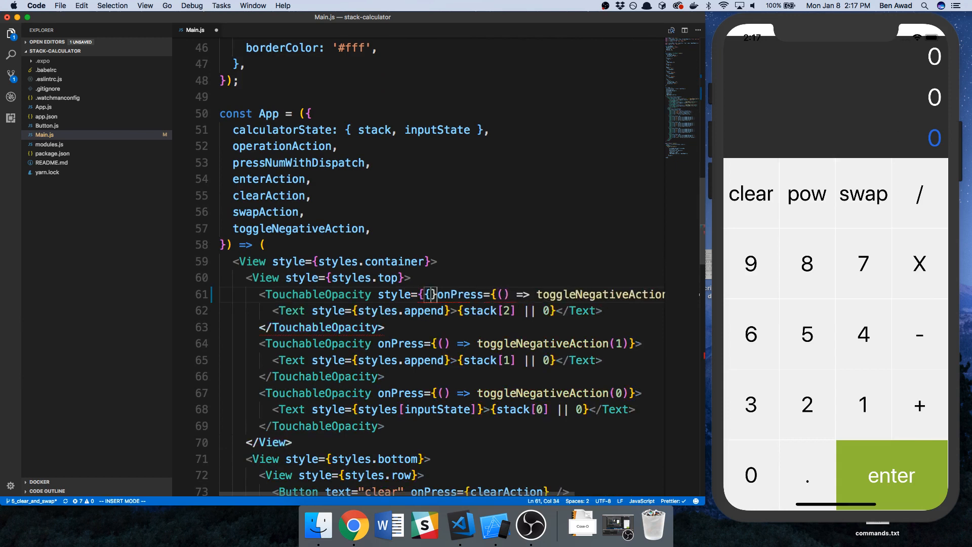
pyautogui.write('style')
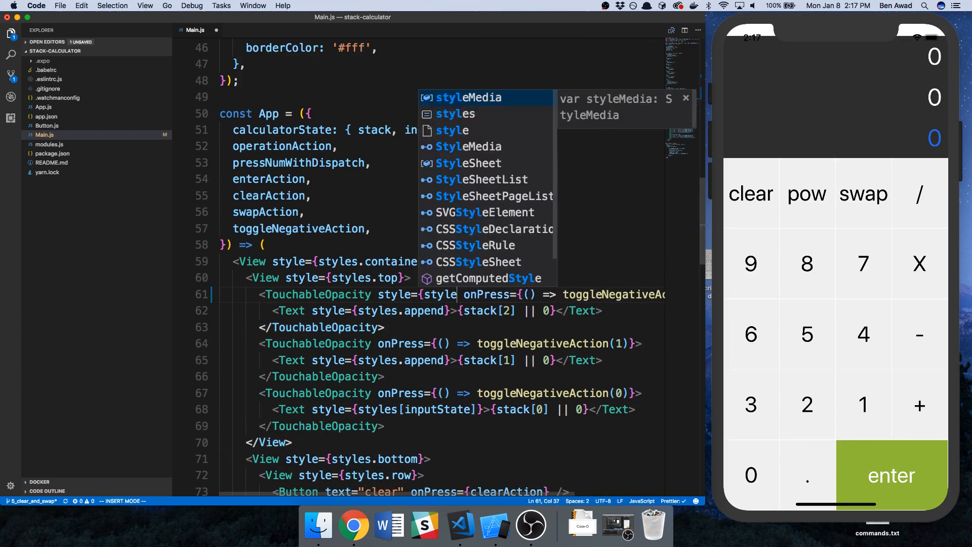
pyautogui.write('bottomBorder}')
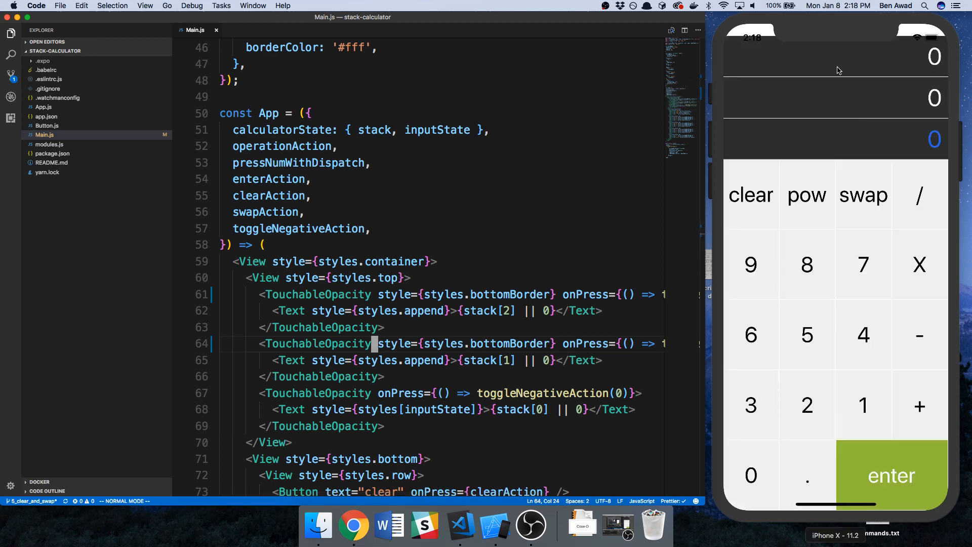
pyautogui.moveTo(867, 187)
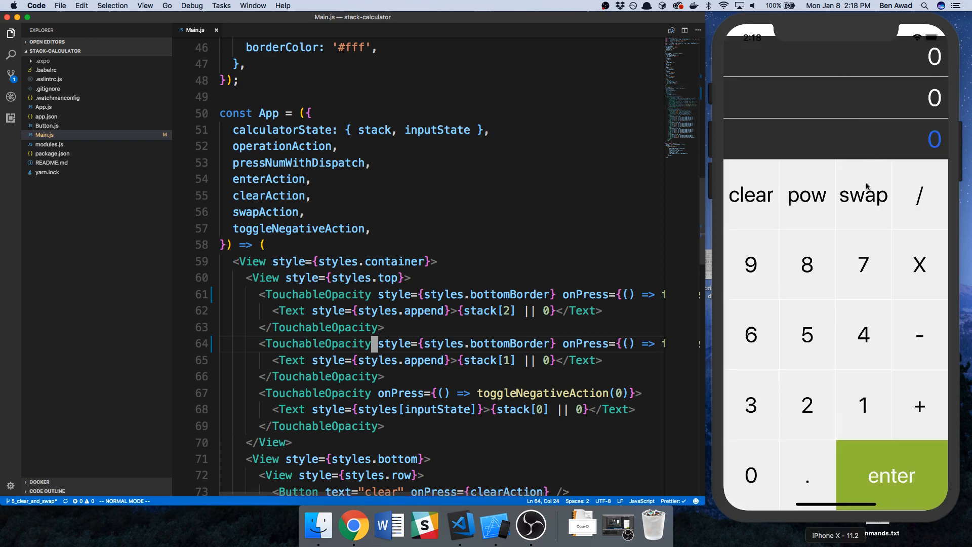
pyautogui.moveTo(824, 337)
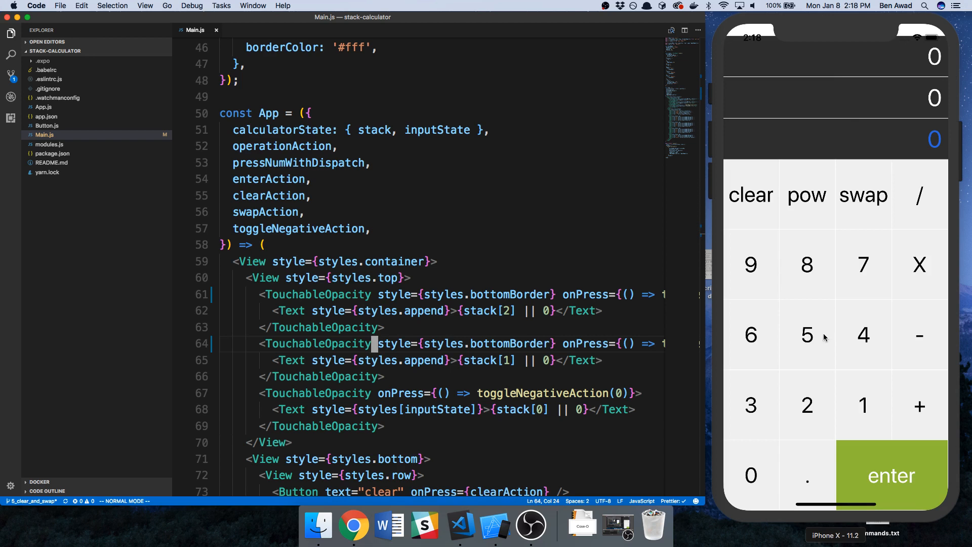
pyautogui.moveTo(394, 341)
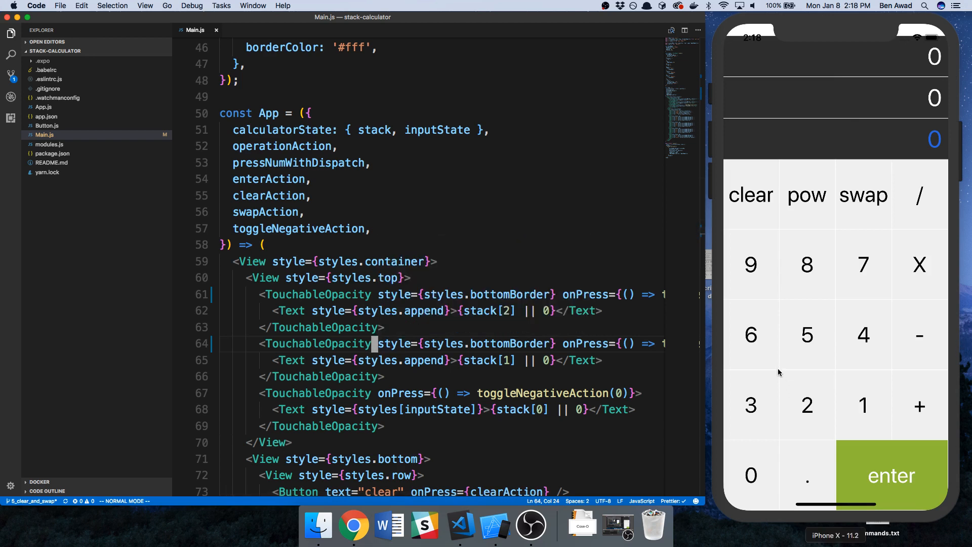
pyautogui.moveTo(787, 380)
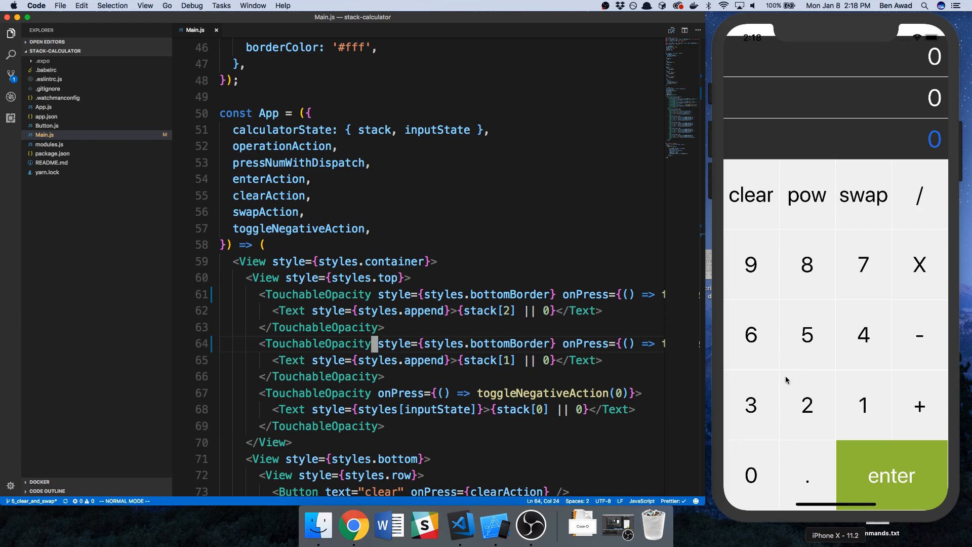
pyautogui.moveTo(780, 212)
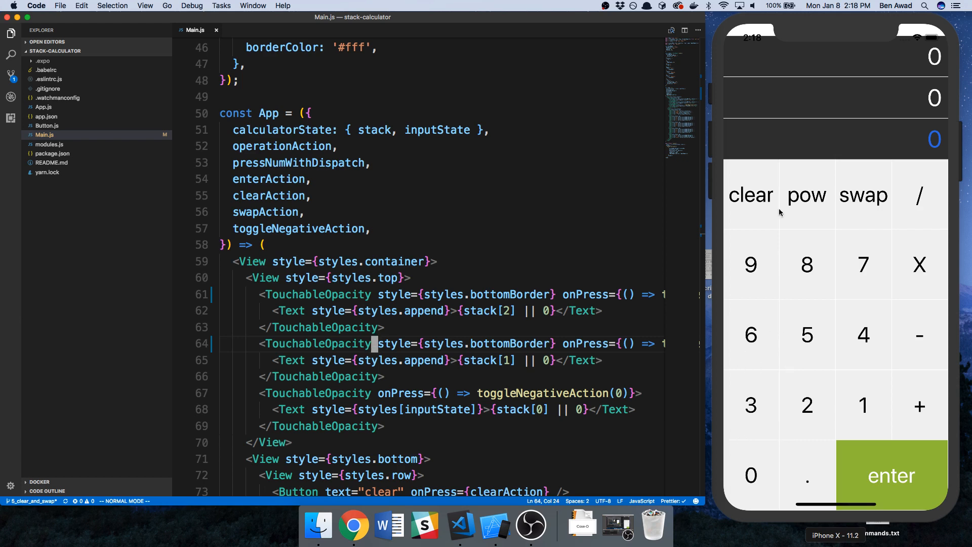
pyautogui.moveTo(769, 45)
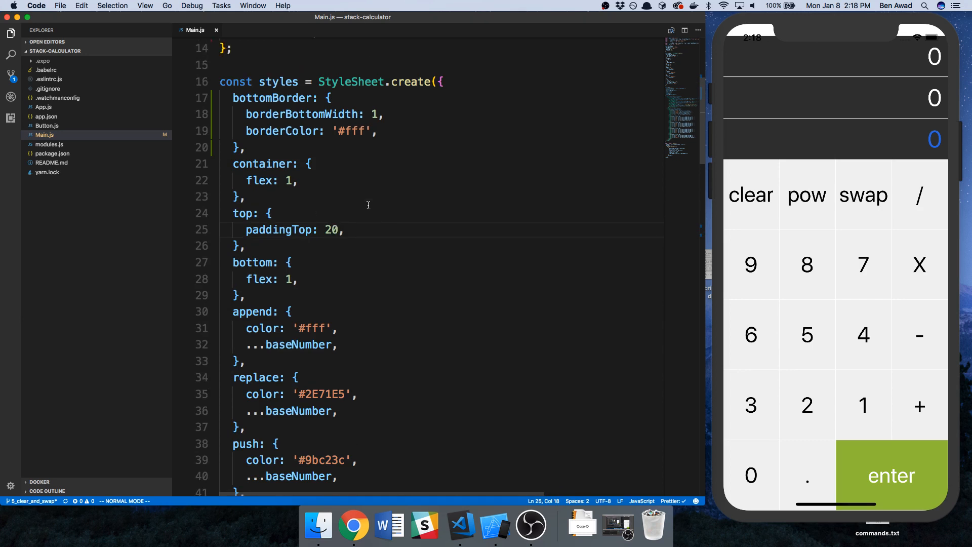
pyautogui.moveTo(527, 223)
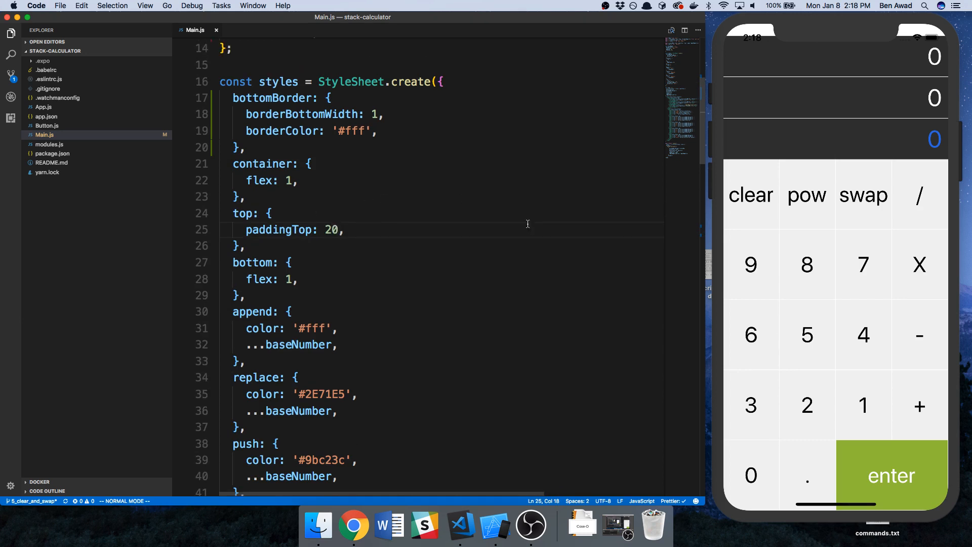
pyautogui.moveTo(858, 46)
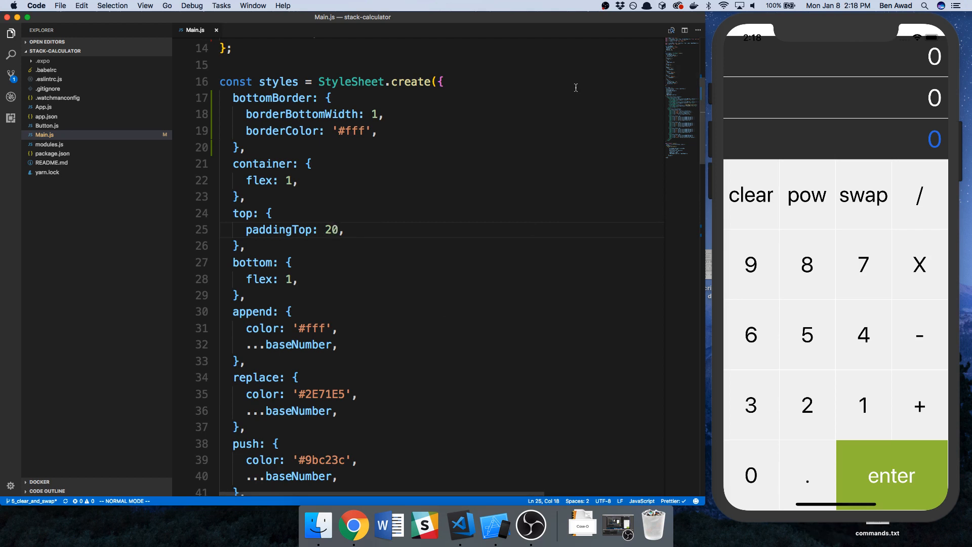
pyautogui.scroll(3)
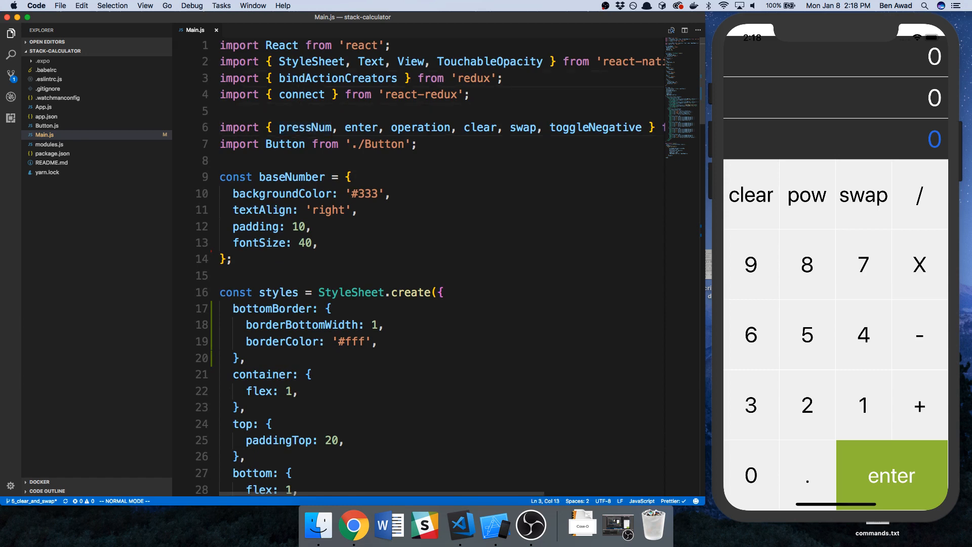
# Set the top style's paddingTop to Platform.OS === 'ios' ? 32 : 20
pyautogui.write('Pl')
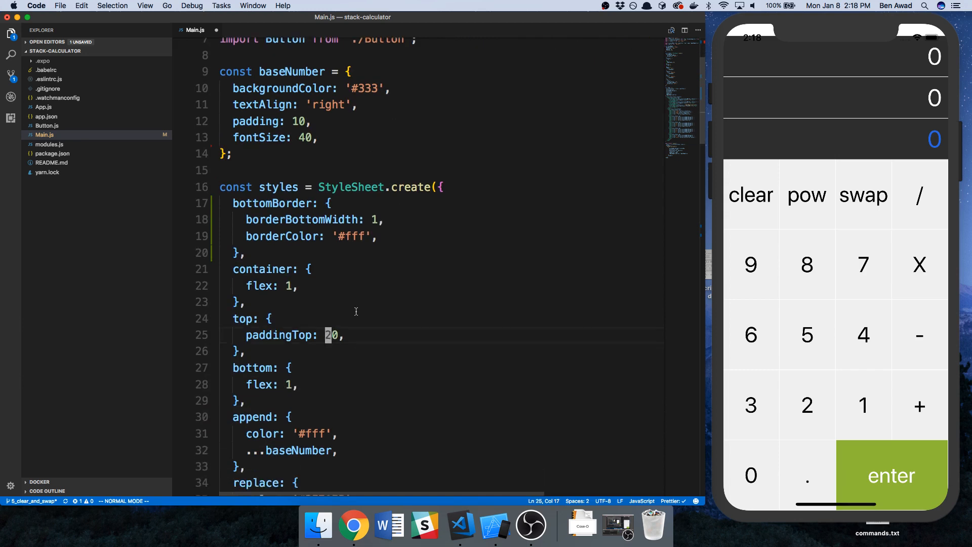
pyautogui.write('Platform.')
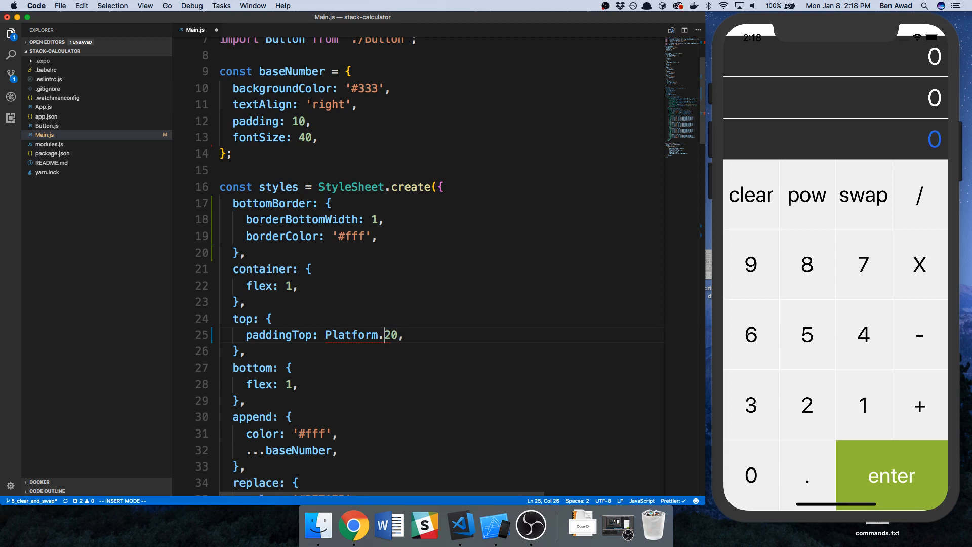
pyautogui.write('OS')
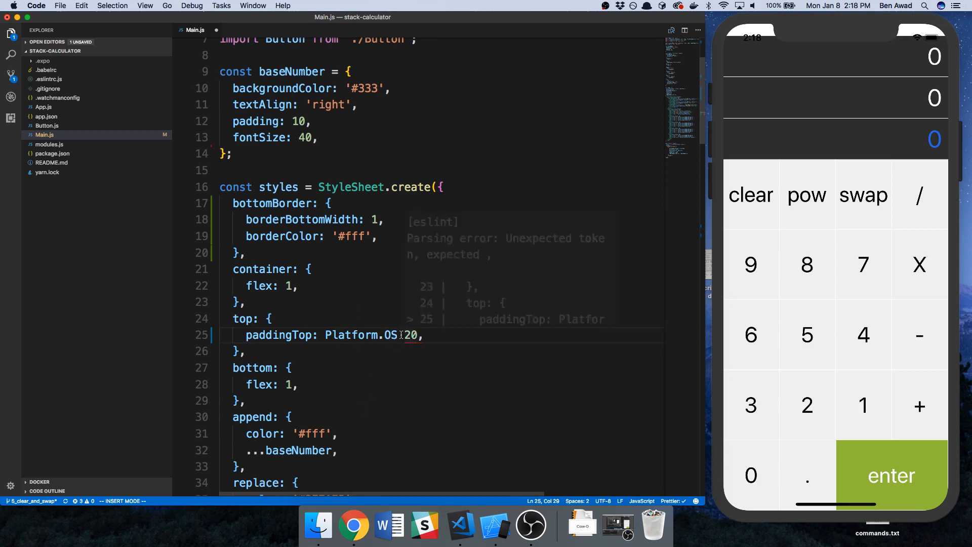
pyautogui.write("=== 'ios' ? 32 :")
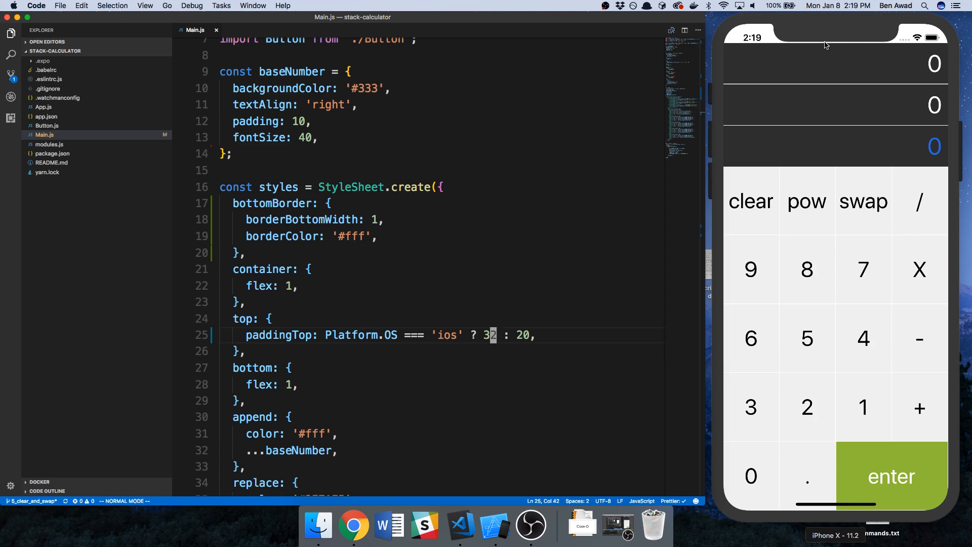
pyautogui.moveTo(811, 52)
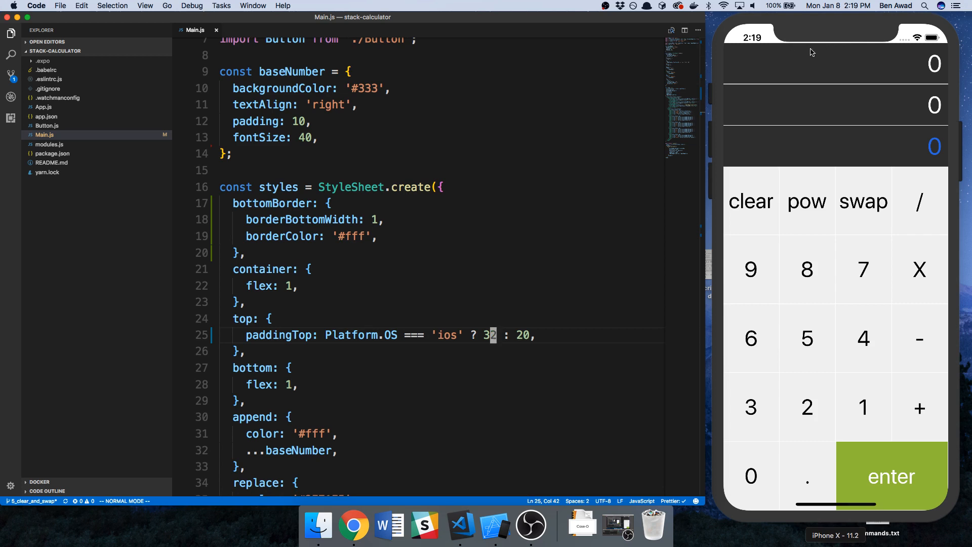
pyautogui.moveTo(814, 50)
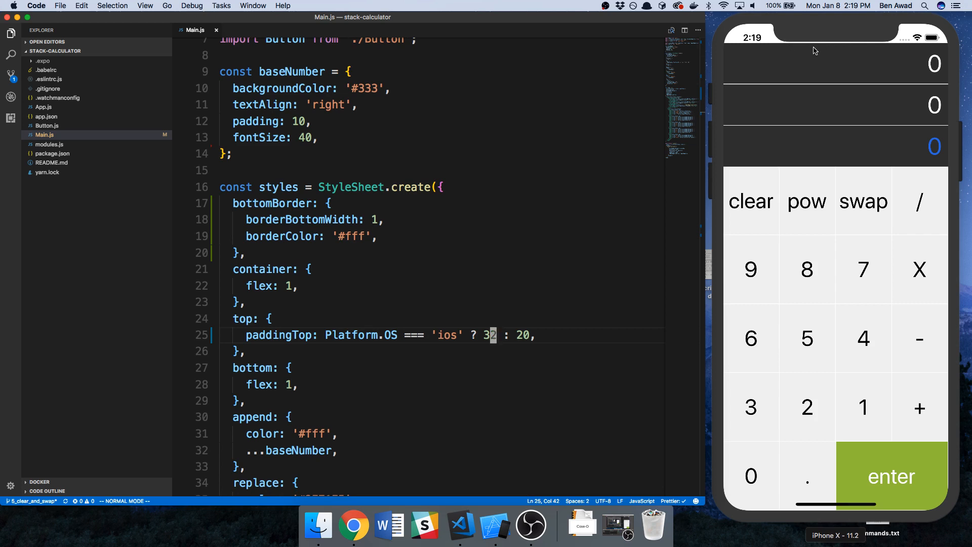
pyautogui.moveTo(835, 47)
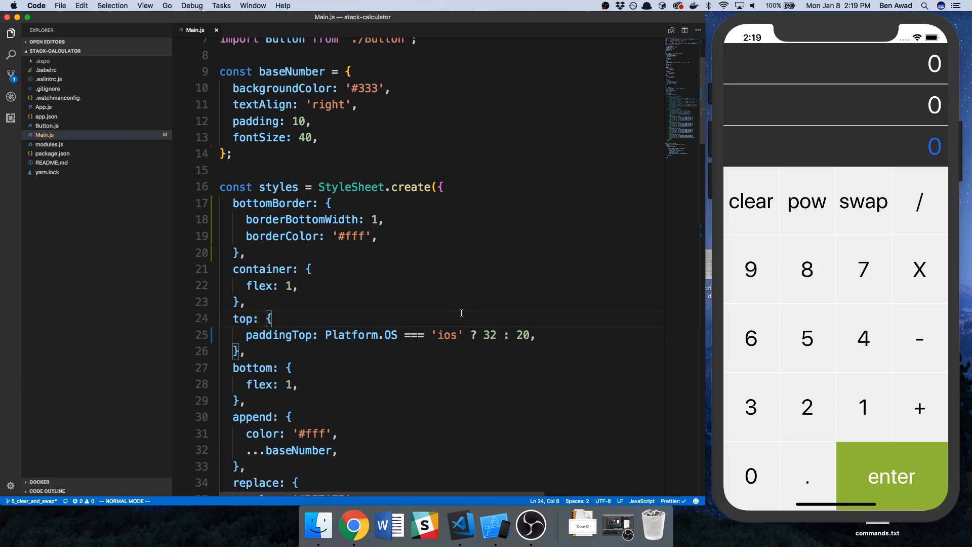
pyautogui.moveTo(889, 252)
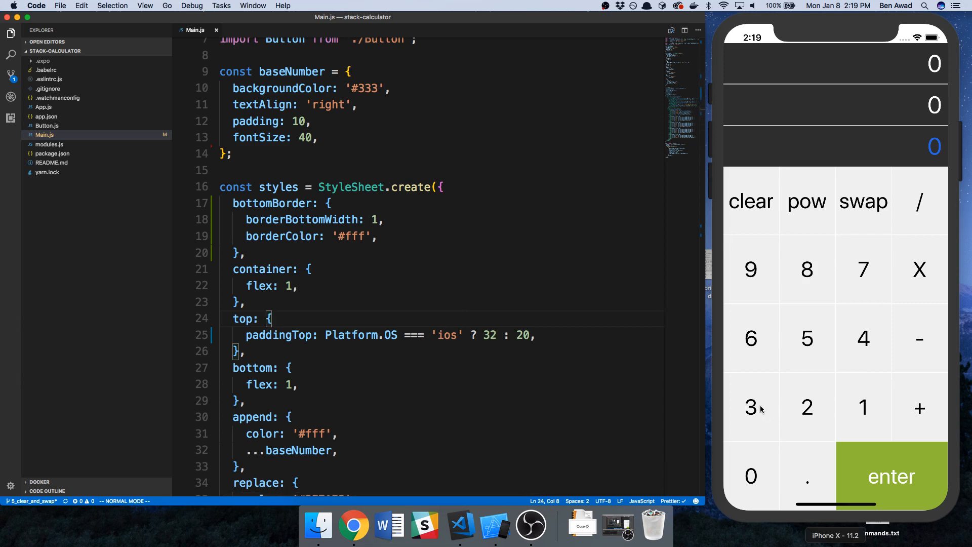
pyautogui.moveTo(738, 401)
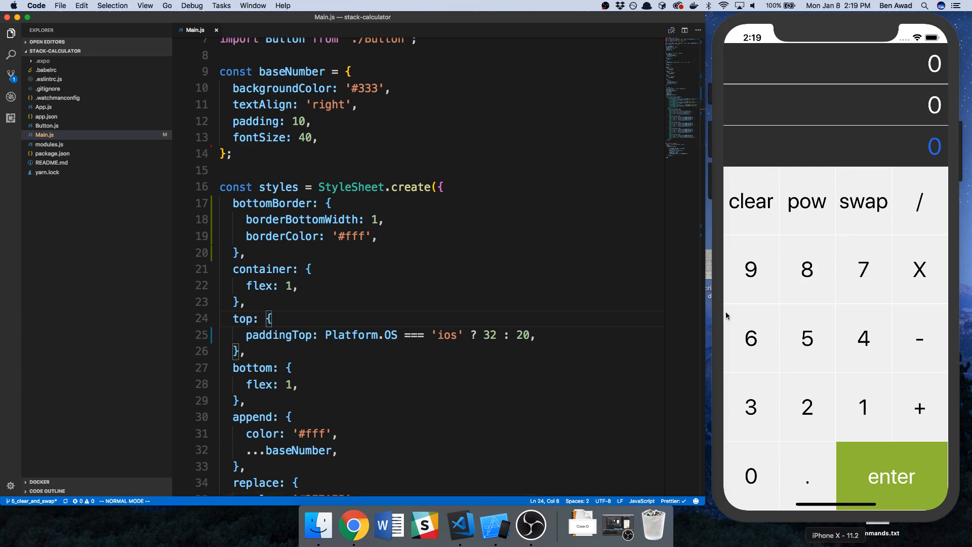
pyautogui.moveTo(803, 157)
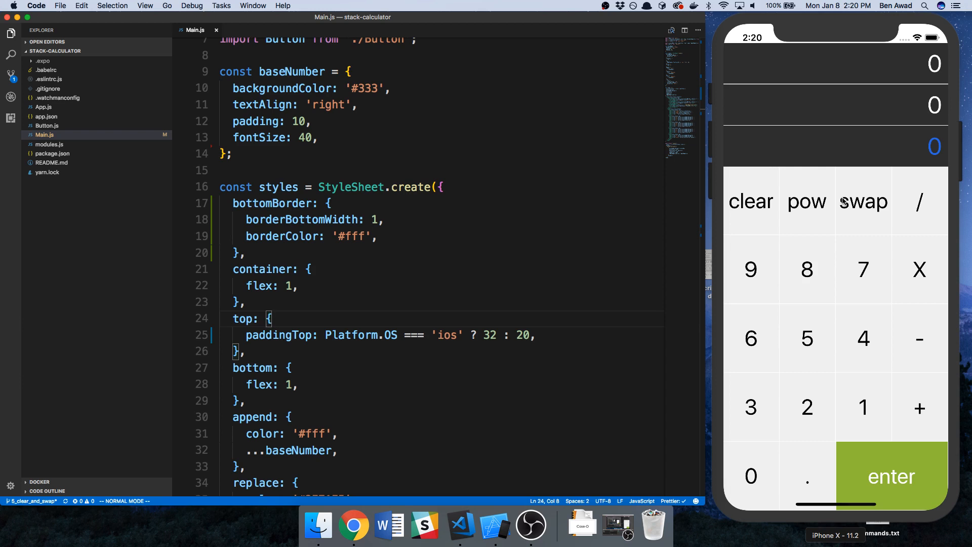
pyautogui.moveTo(845, 394)
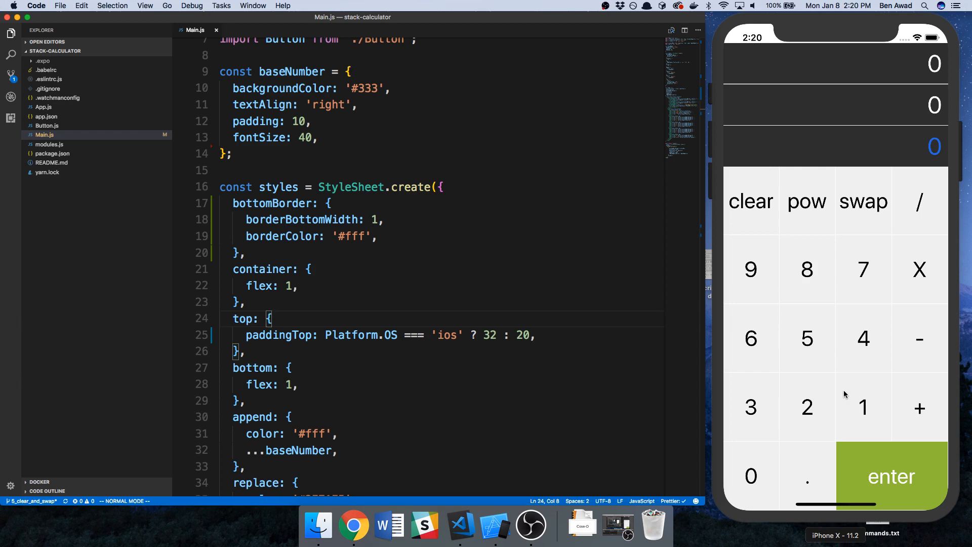
pyautogui.click(510, 359)
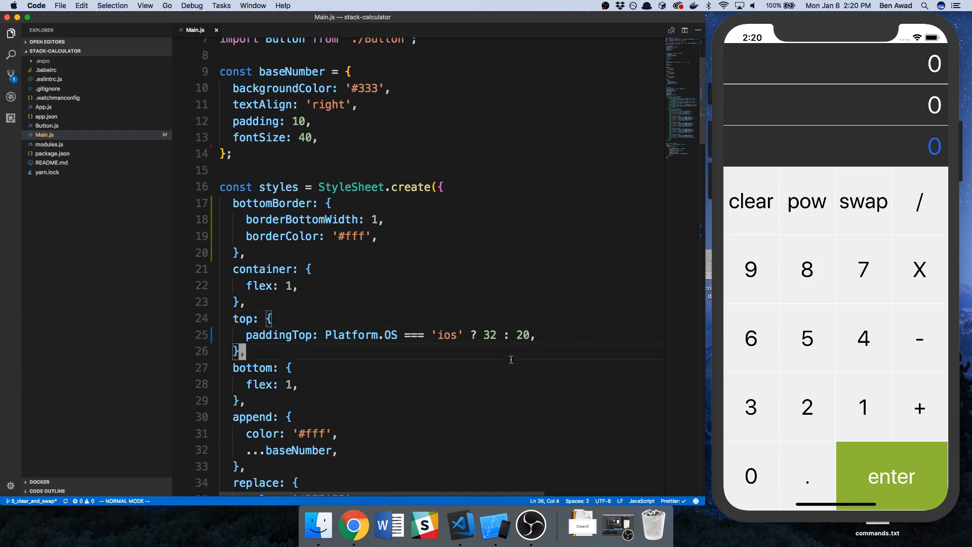